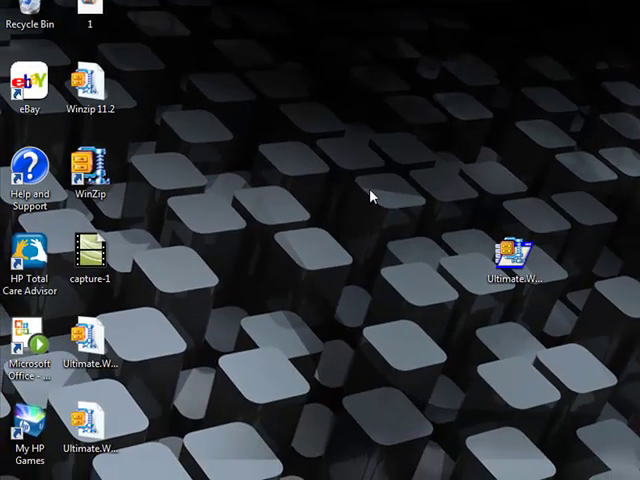
mouse_move(408, 210)
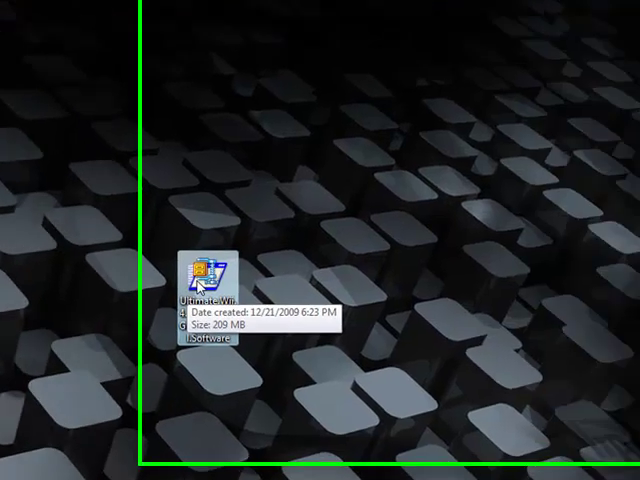
Run the softmod guide self-extractor and unzip its 1882 files into a new desktop wii files folder
double_click(198, 272)
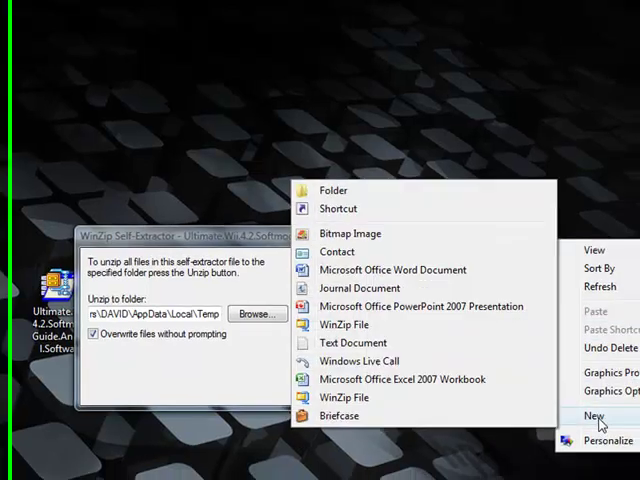
left_click(334, 190)
type("wii files")
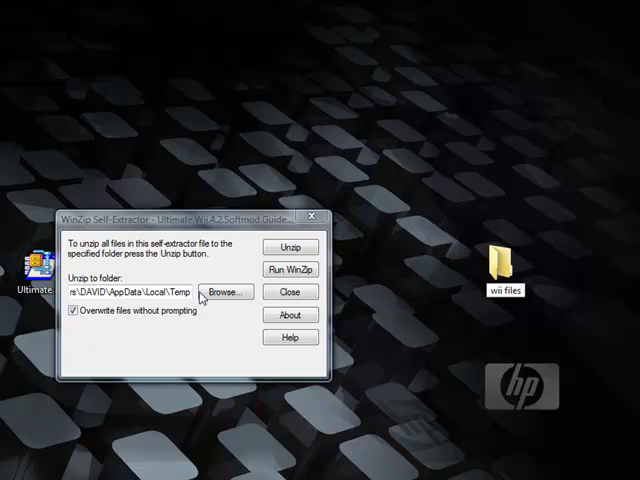
left_click(224, 292)
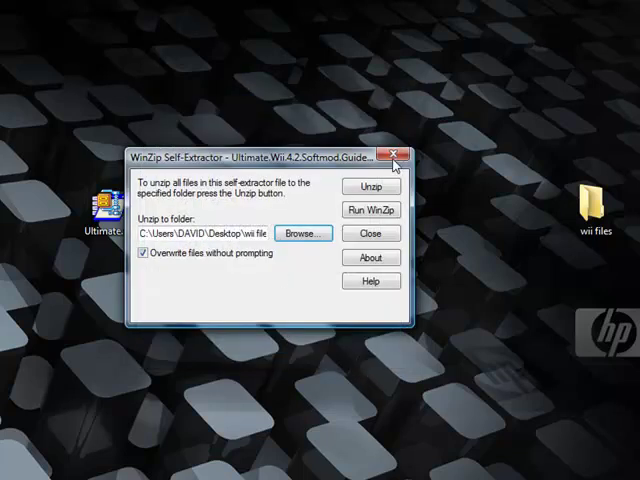
left_click(372, 186)
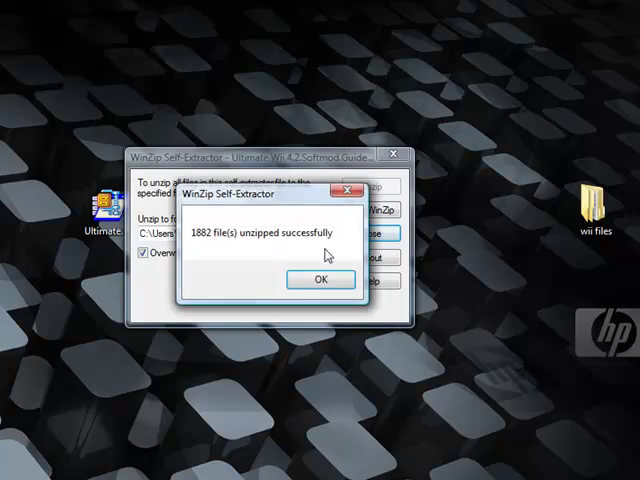
Dismiss the unzip success message, enter the PC folder and launch NUS Downloader v1.2
left_click(320, 280)
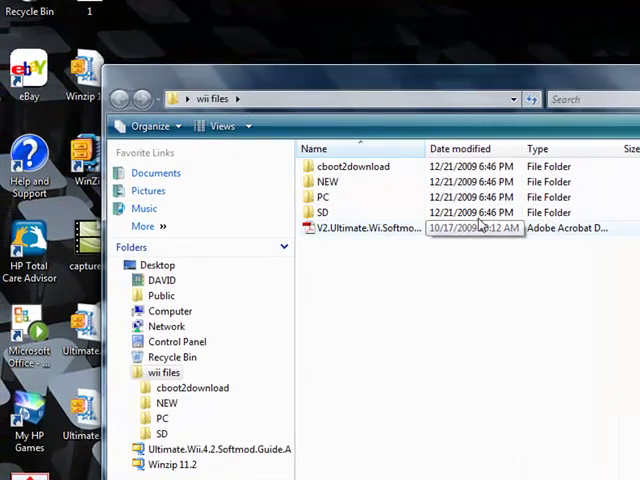
mouse_move(328, 180)
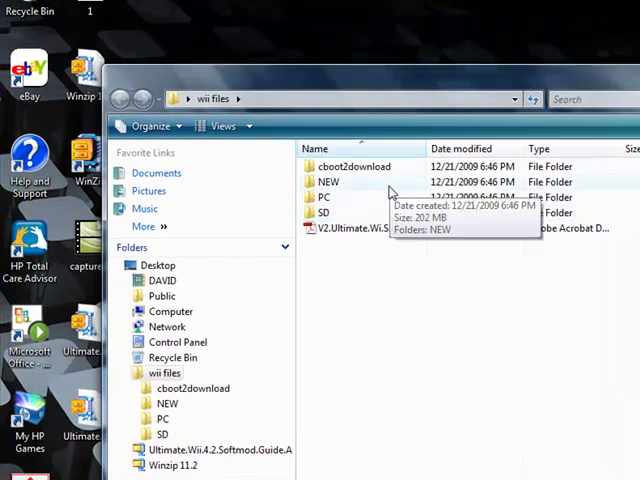
mouse_move(390, 190)
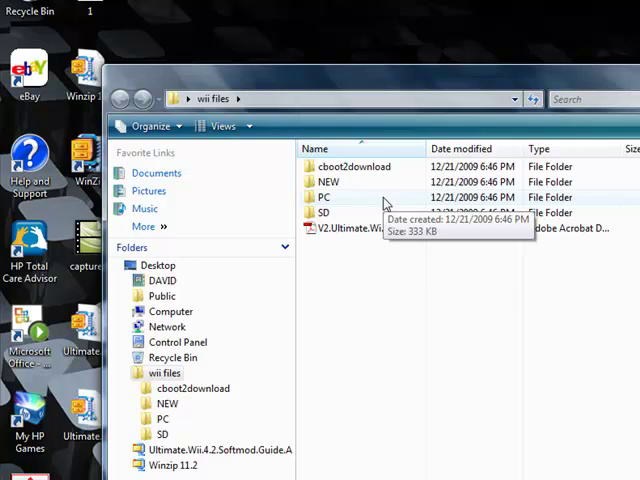
mouse_move(384, 204)
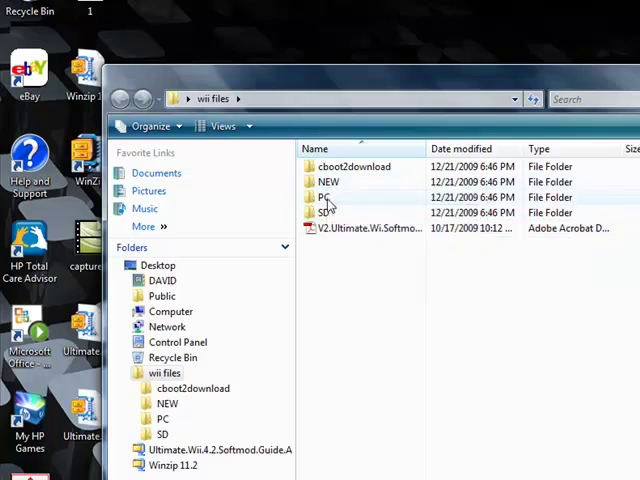
double_click(332, 196)
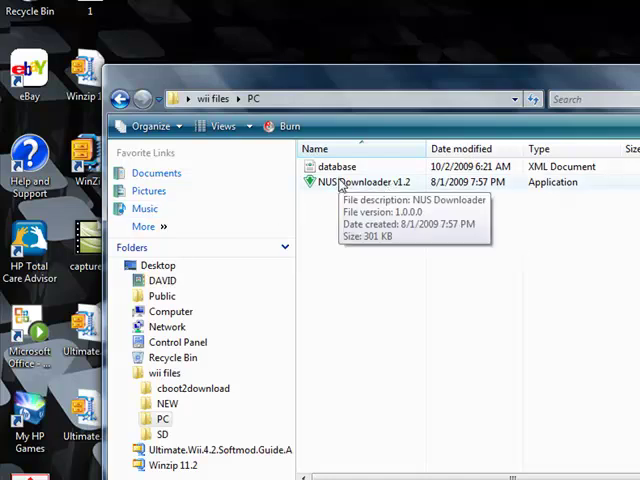
left_click(370, 182)
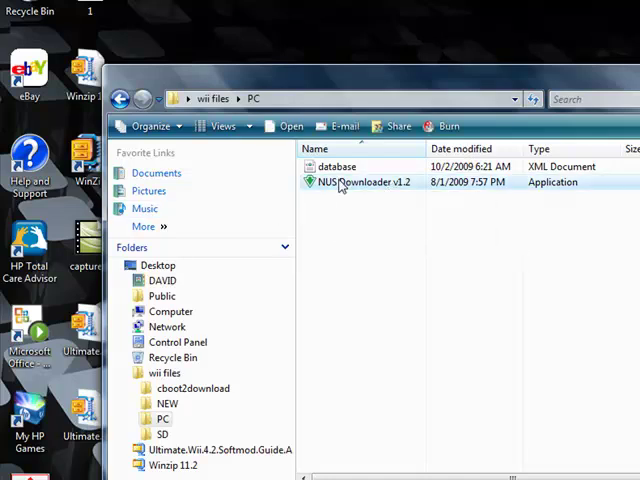
double_click(370, 182)
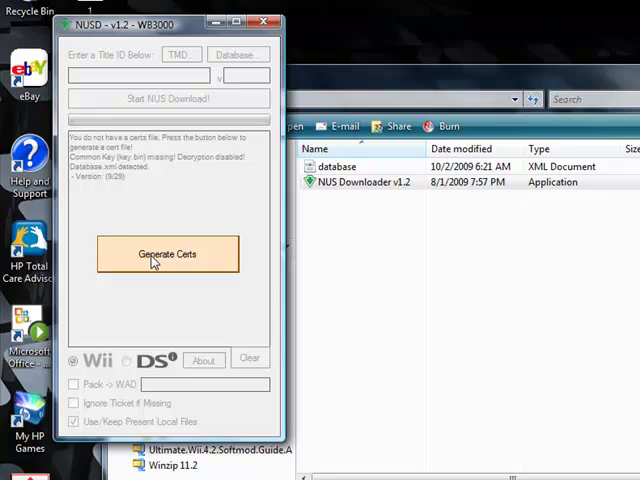
Generate cert.sys, then browse the IOS title database down to IOS249's versions
left_click(168, 252)
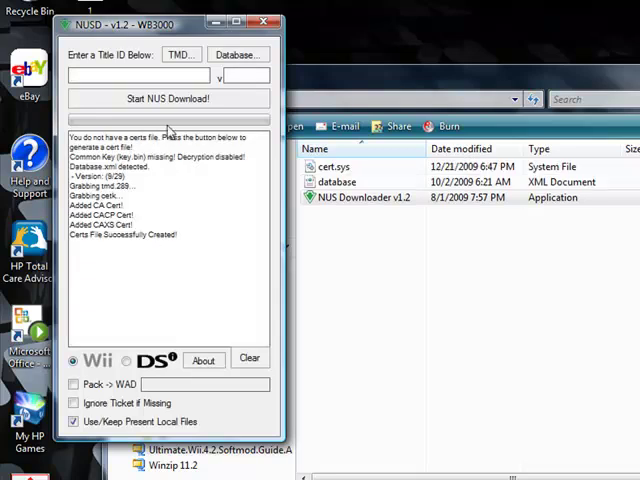
mouse_move(170, 172)
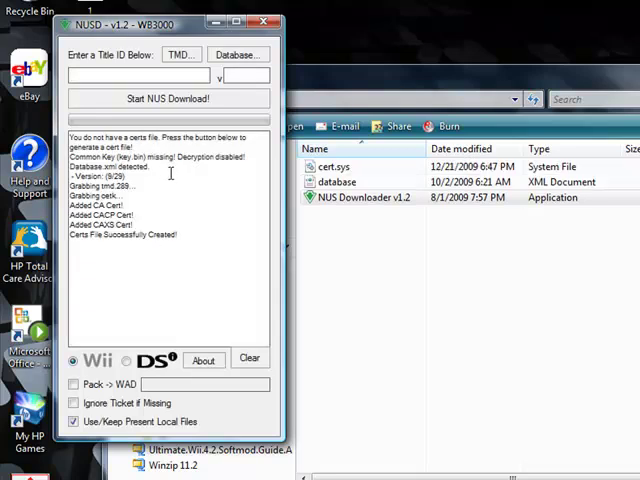
left_click(236, 54)
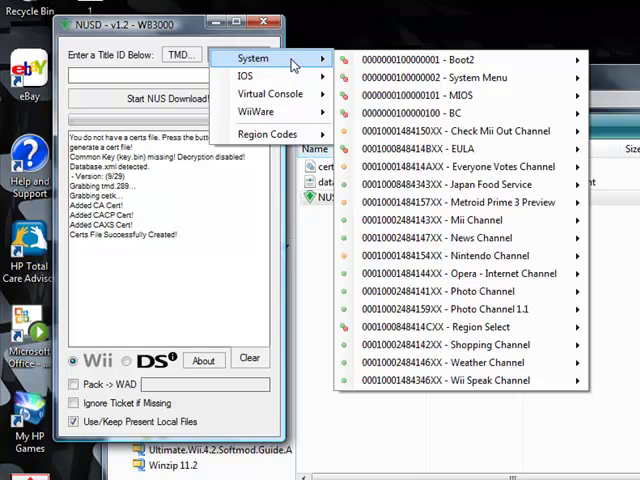
left_click(244, 76)
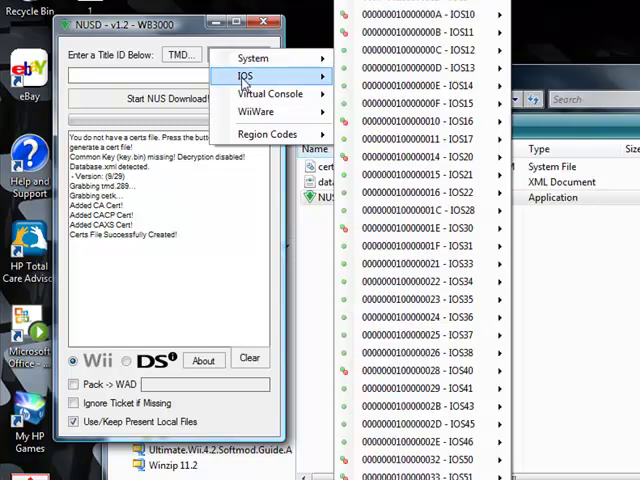
left_click(430, 246)
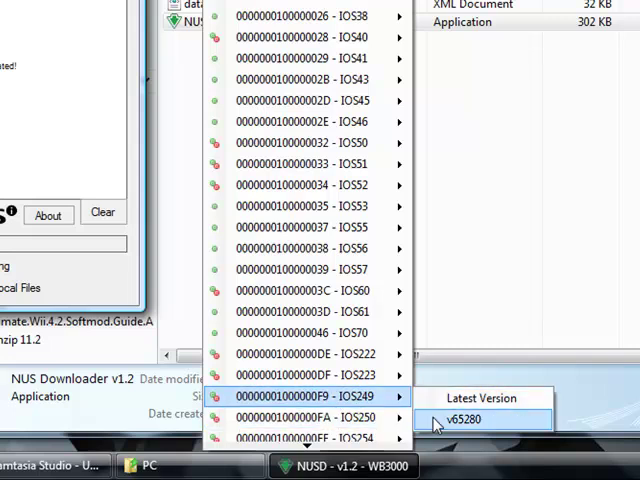
Load IOS249 v65280 as the title with Pack -> WAD enabled and output named IOS249.wad
left_click(464, 420)
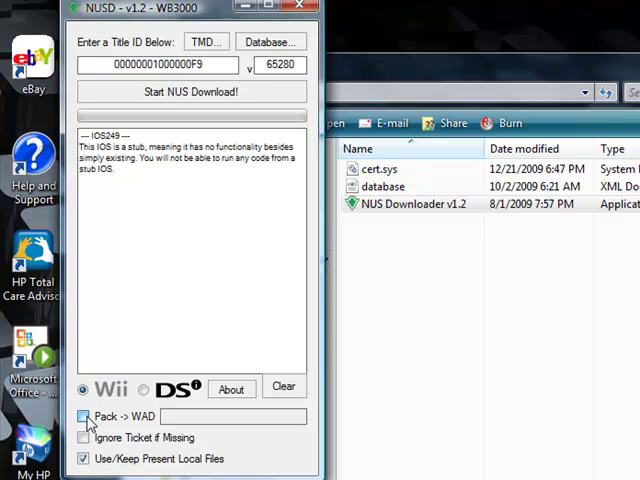
left_click(84, 416)
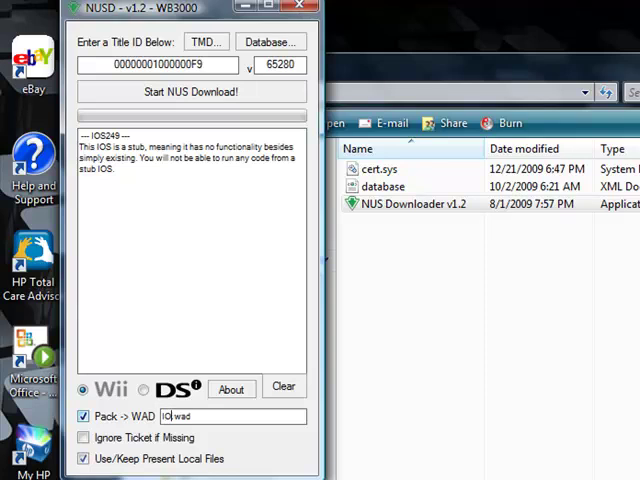
type("IOS.wad")
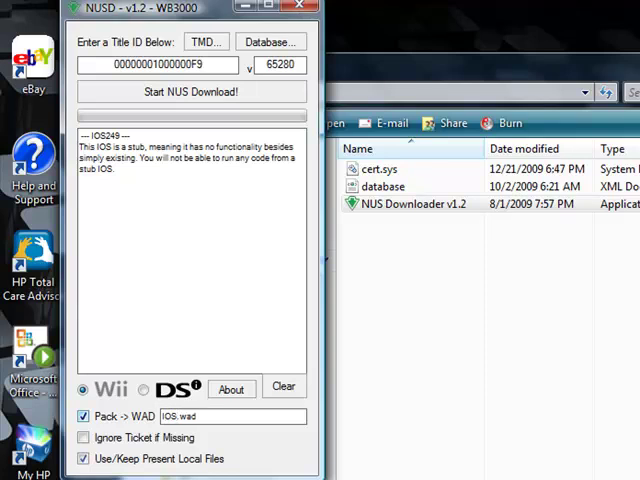
type("IOS249")
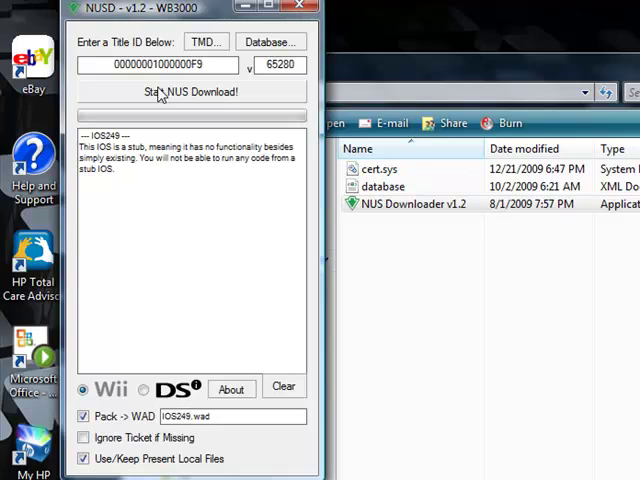
Start the NUS download of IOS249 so it is packed into IOS249.wad
left_click(192, 92)
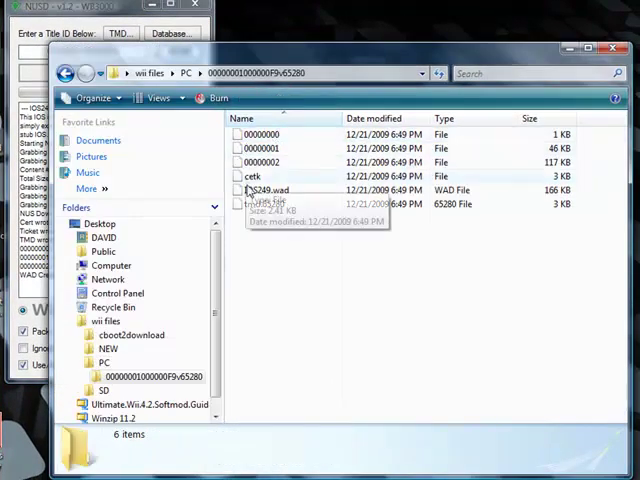
Check IOS249.wad in the download folder, then return to wii files after a look inside SD
left_click(270, 188)
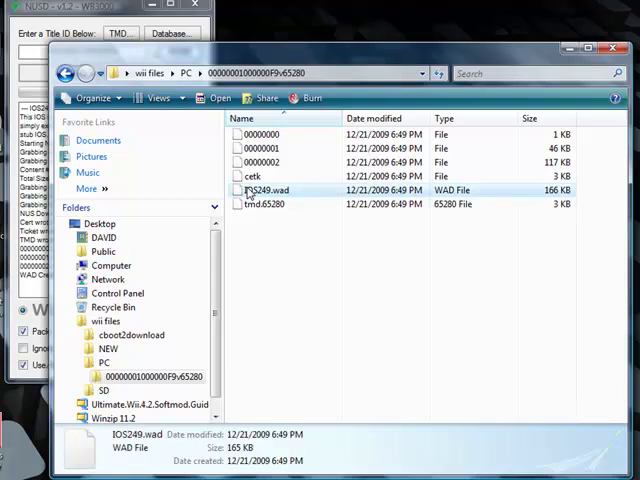
right_click(268, 190)
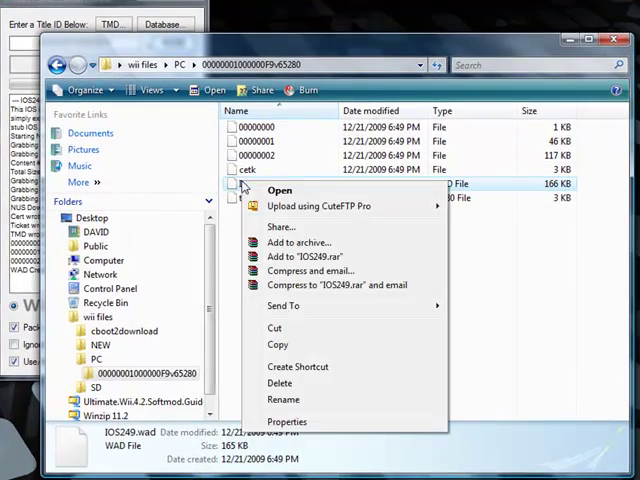
mouse_move(256, 236)
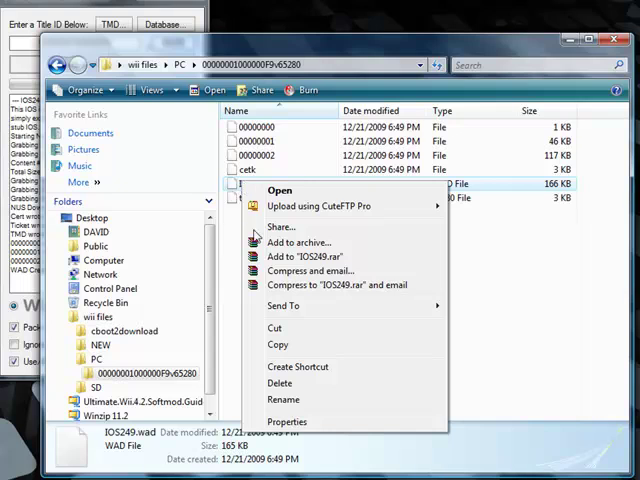
left_click(276, 344)
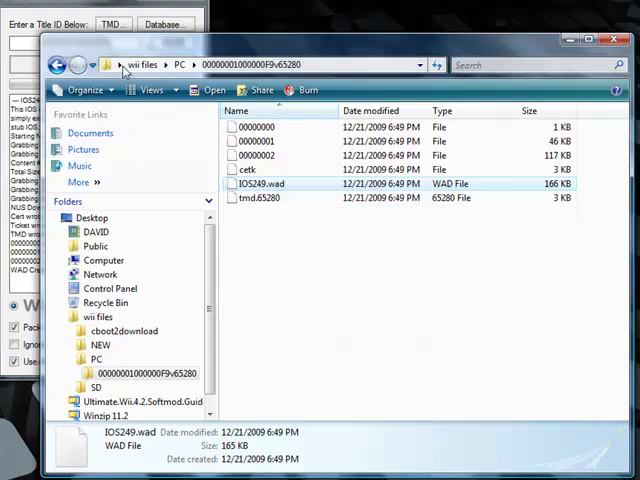
left_click(142, 64)
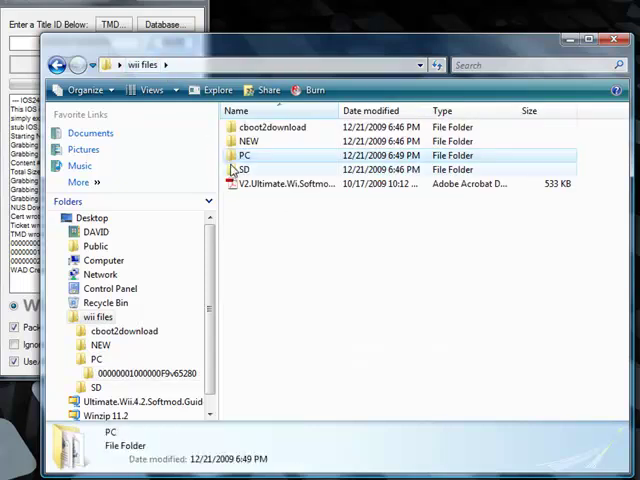
double_click(244, 168)
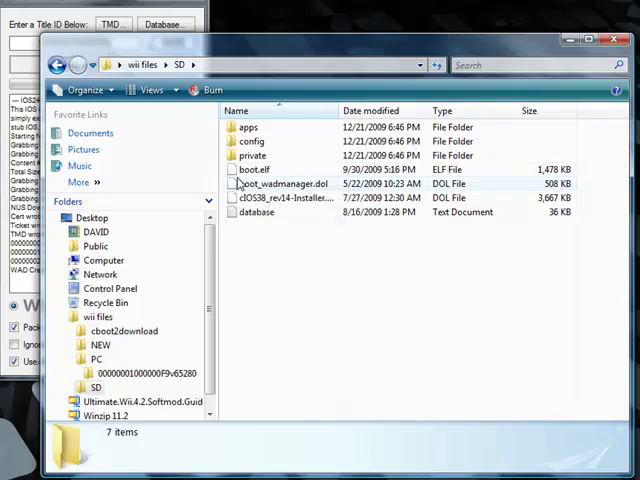
left_click(246, 128)
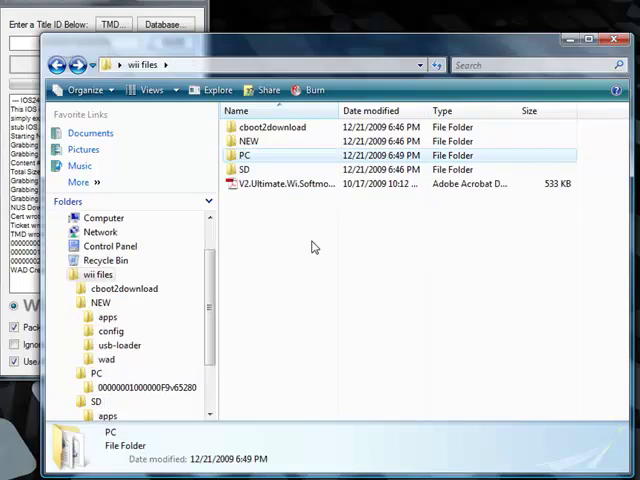
Create a new folder named WAD in wii files, then begin a new folder inside SD
right_click(312, 246)
type("s")
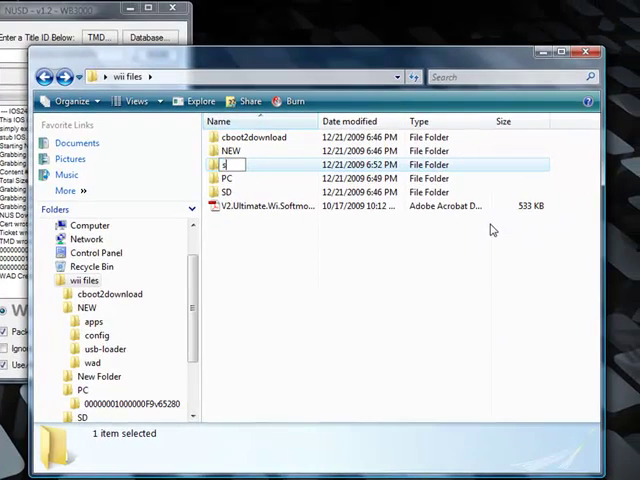
type("WAD")
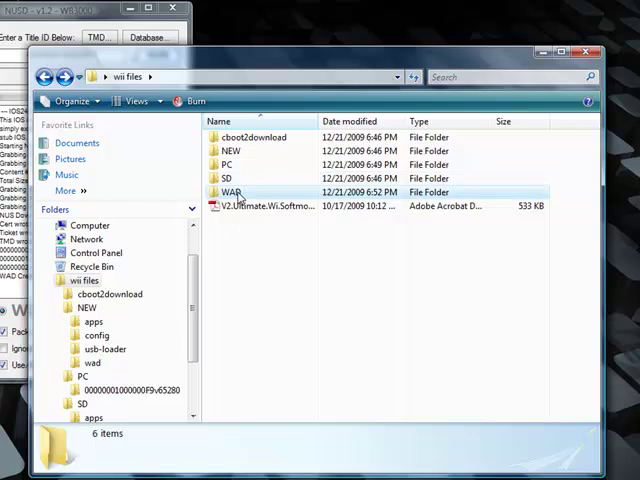
left_click(232, 192)
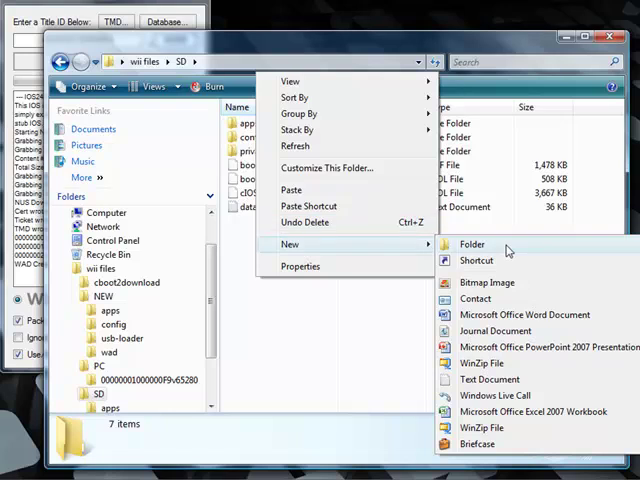
left_click(472, 244)
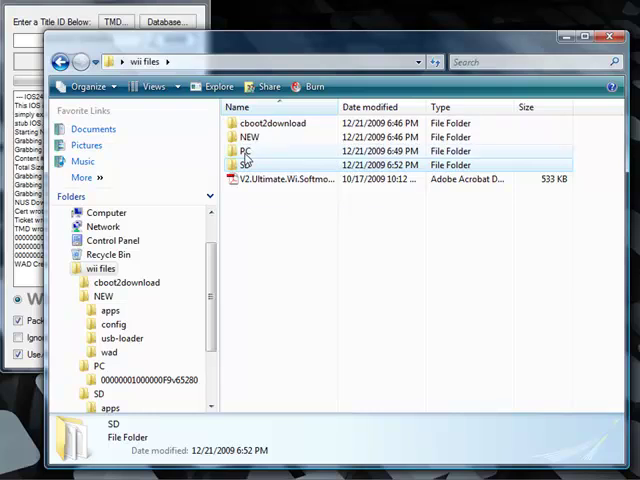
double_click(248, 164)
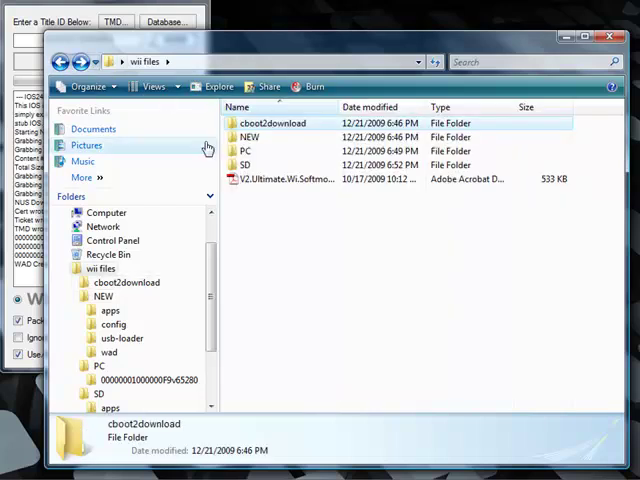
Copy IOS249.wad from the downloaded 000...F9-65280 title folder
double_click(246, 148)
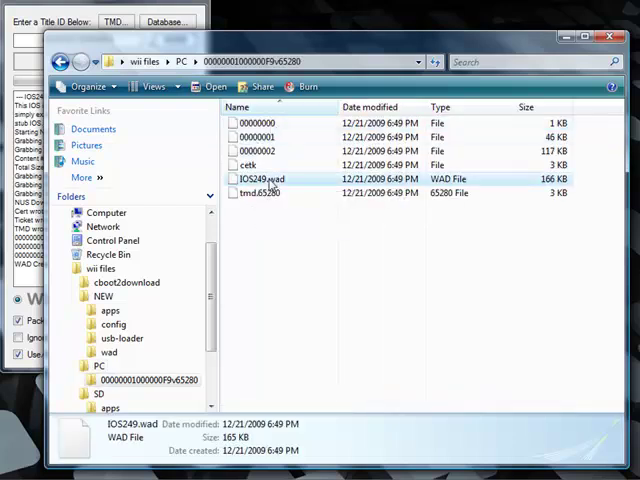
right_click(264, 178)
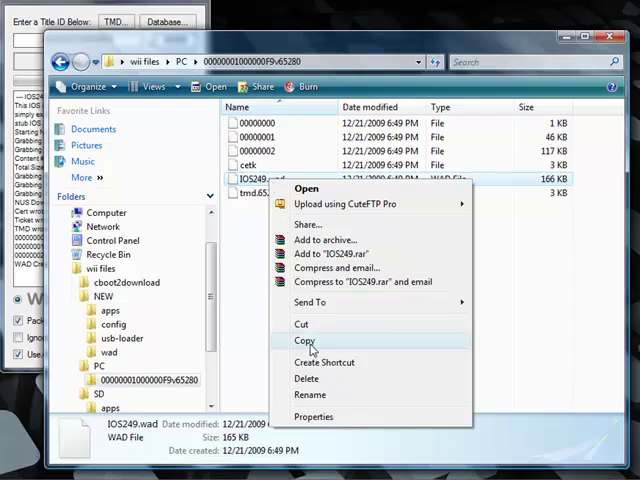
left_click(304, 340)
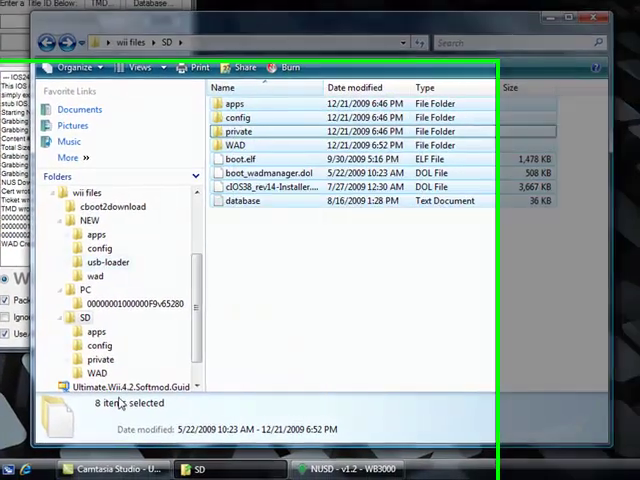
Open the inserted SD Card (G:) from AutoPlay to view its root files
left_click(16, 468)
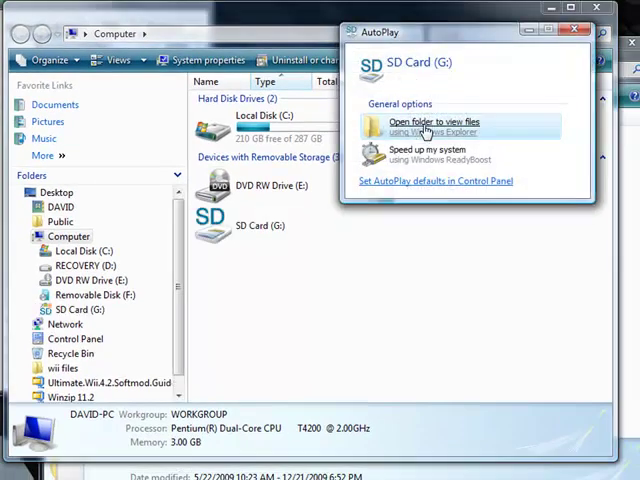
left_click(432, 126)
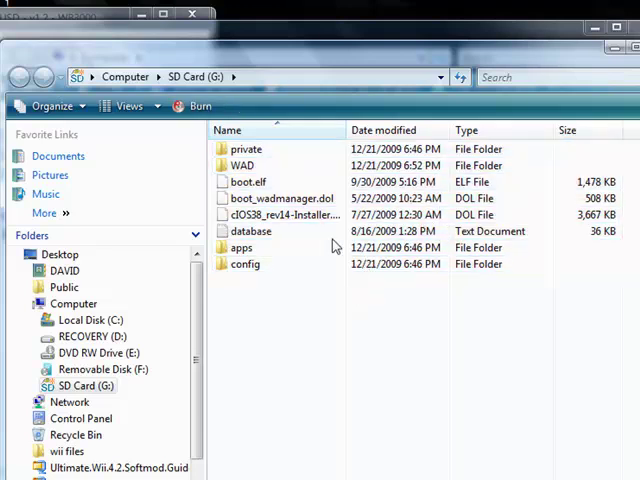
double_click(242, 164)
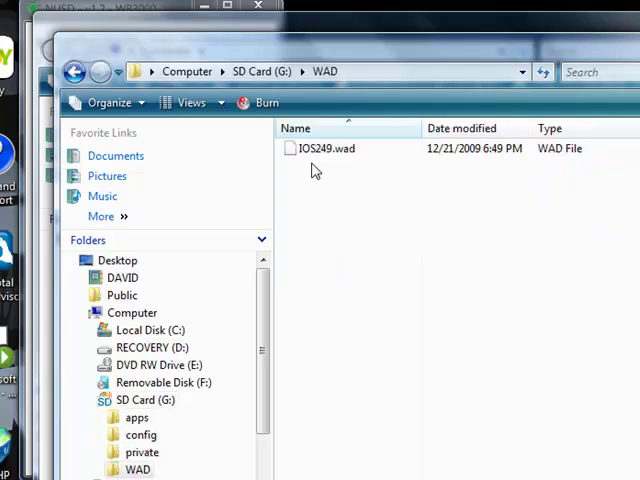
left_click(76, 72)
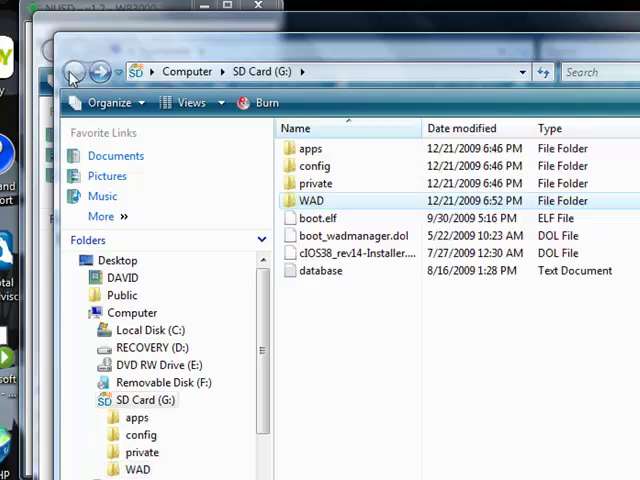